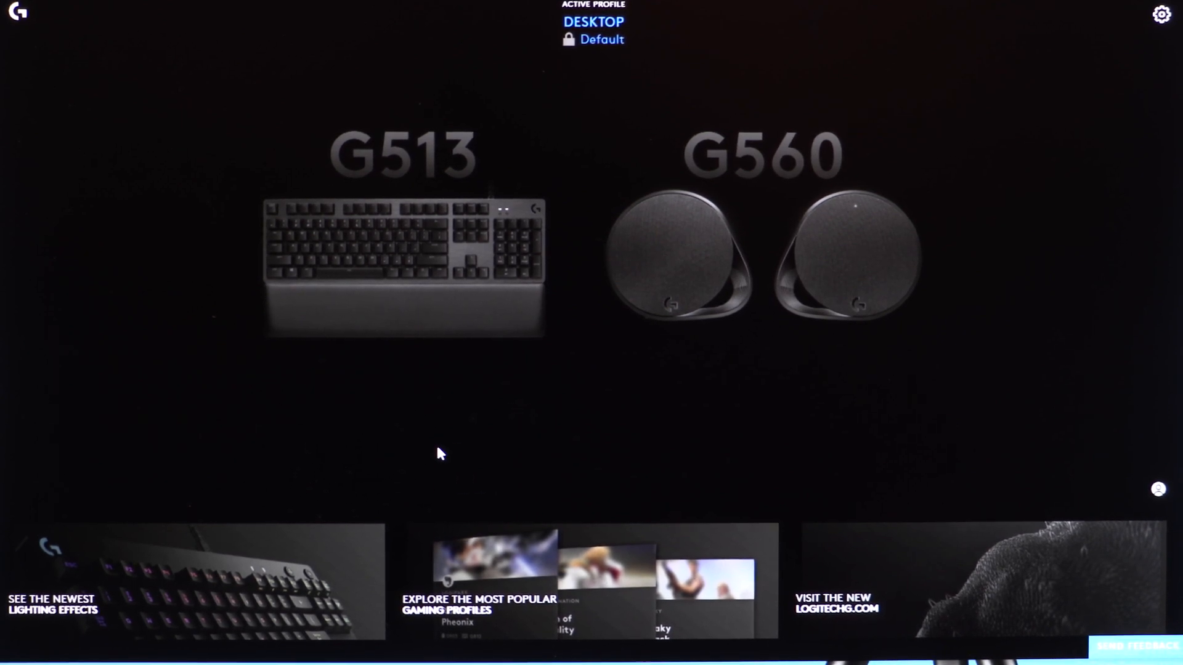
{"action": "mouse_move", "coordinate": [377, 63]}
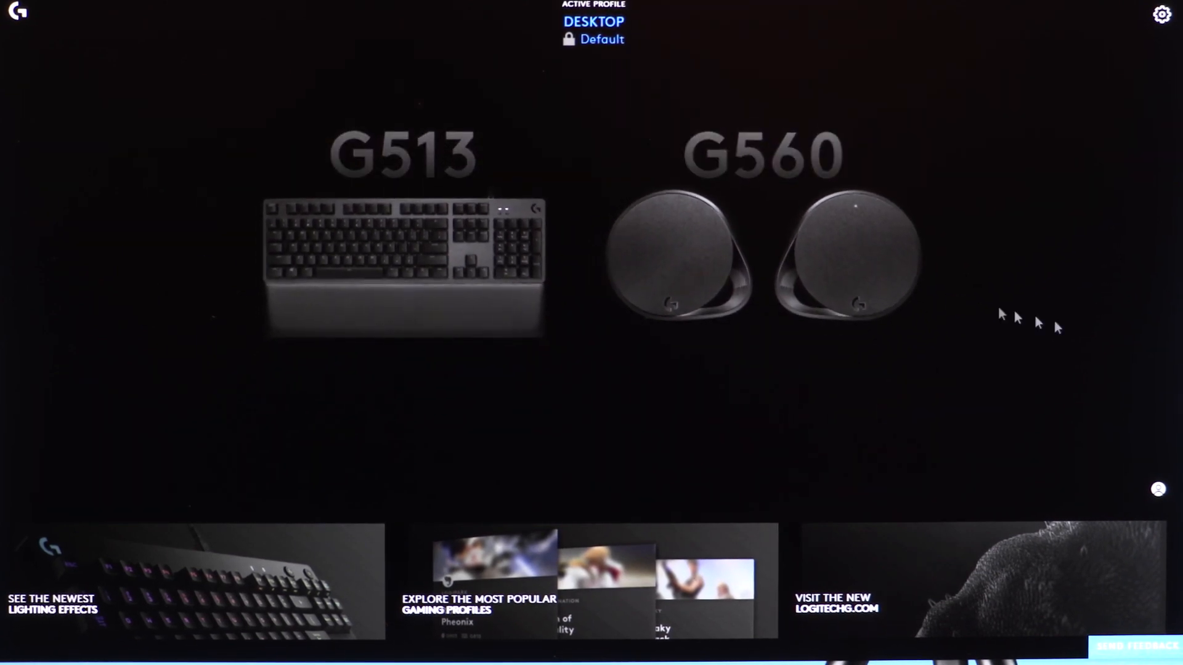
{"action": "mouse_move", "coordinate": [667, 520]}
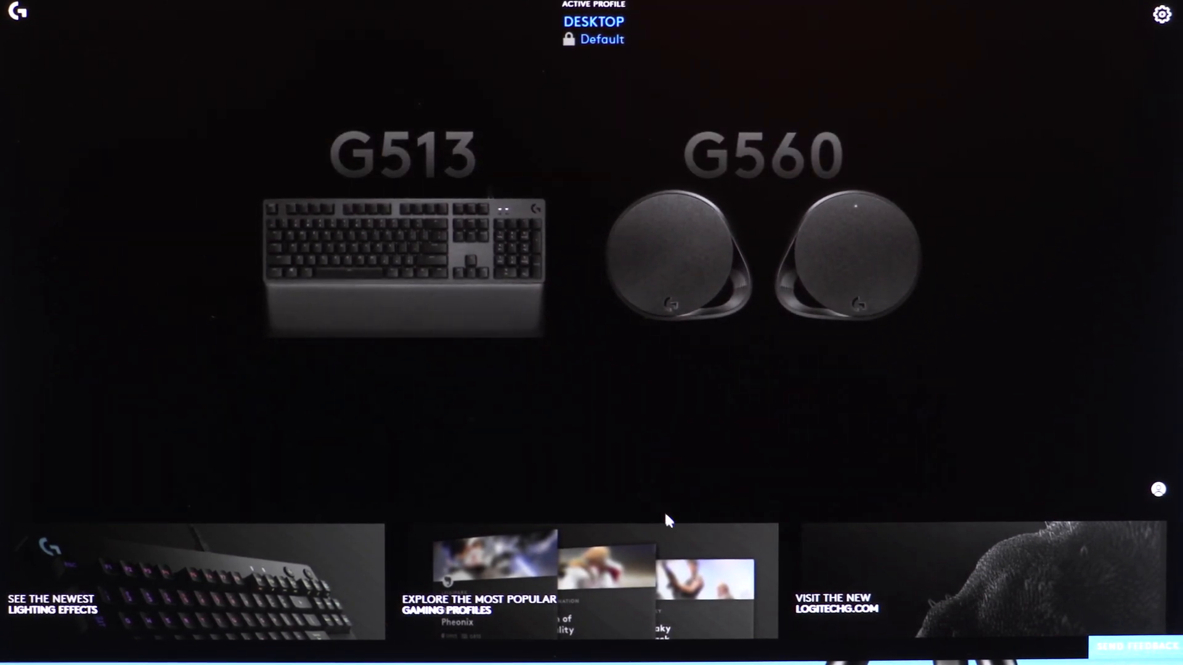
{"action": "mouse_move", "coordinate": [773, 606]}
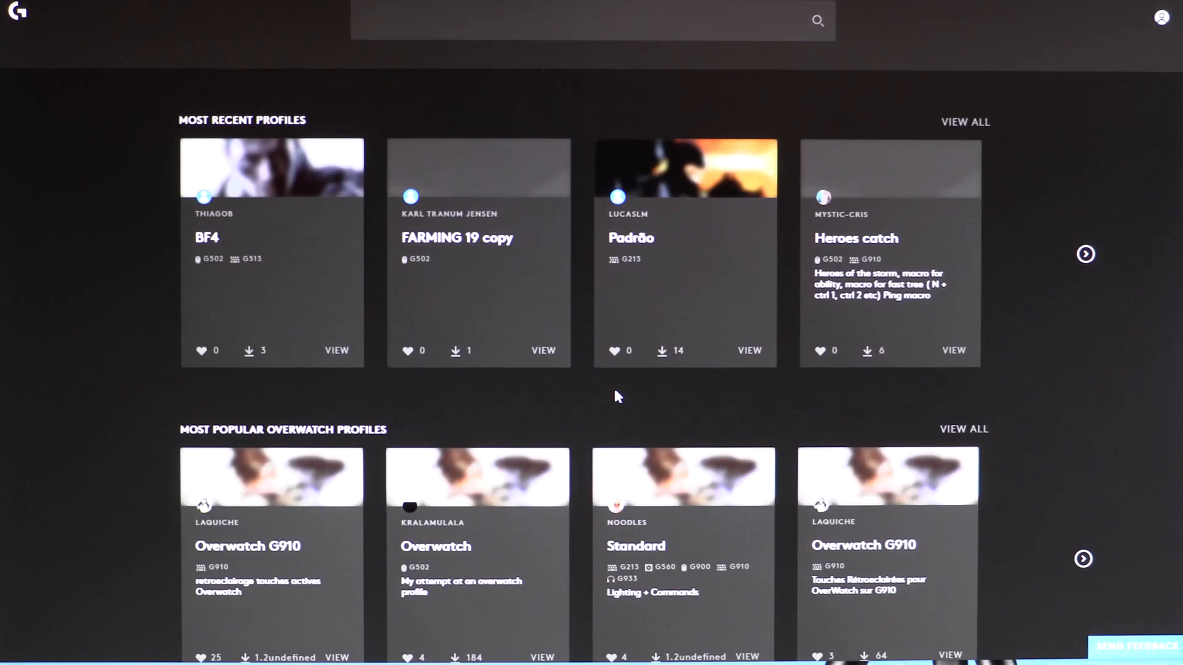
{"action": "mouse_move", "coordinate": [684, 324]}
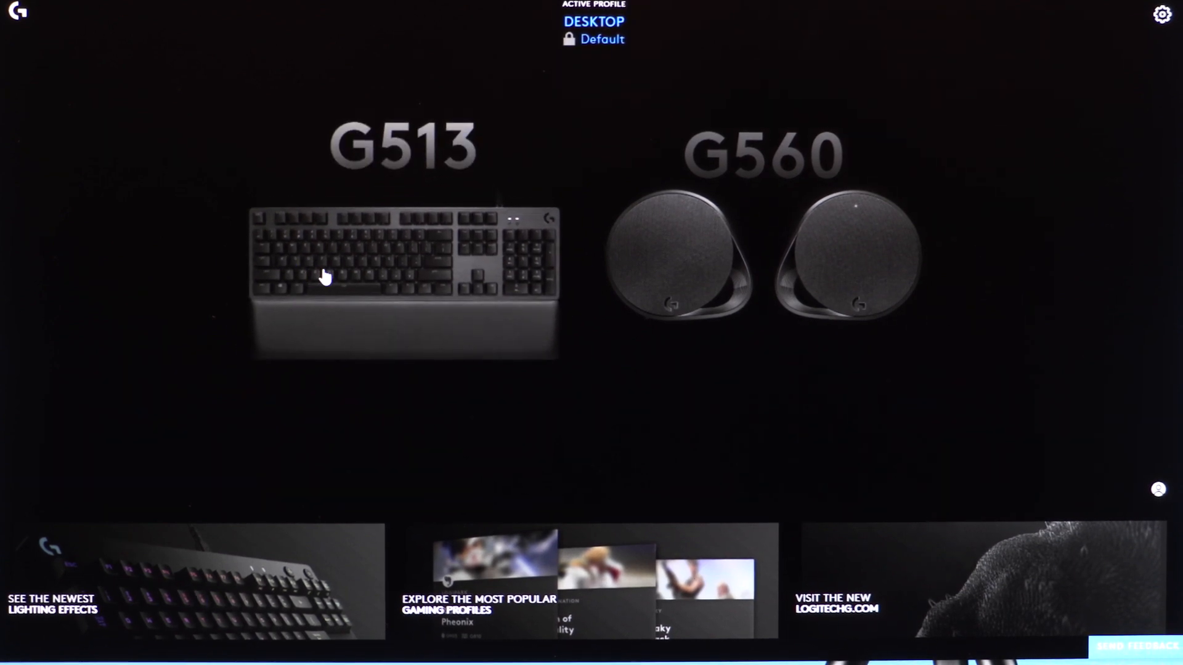
{"action": "mouse_move", "coordinate": [340, 292]}
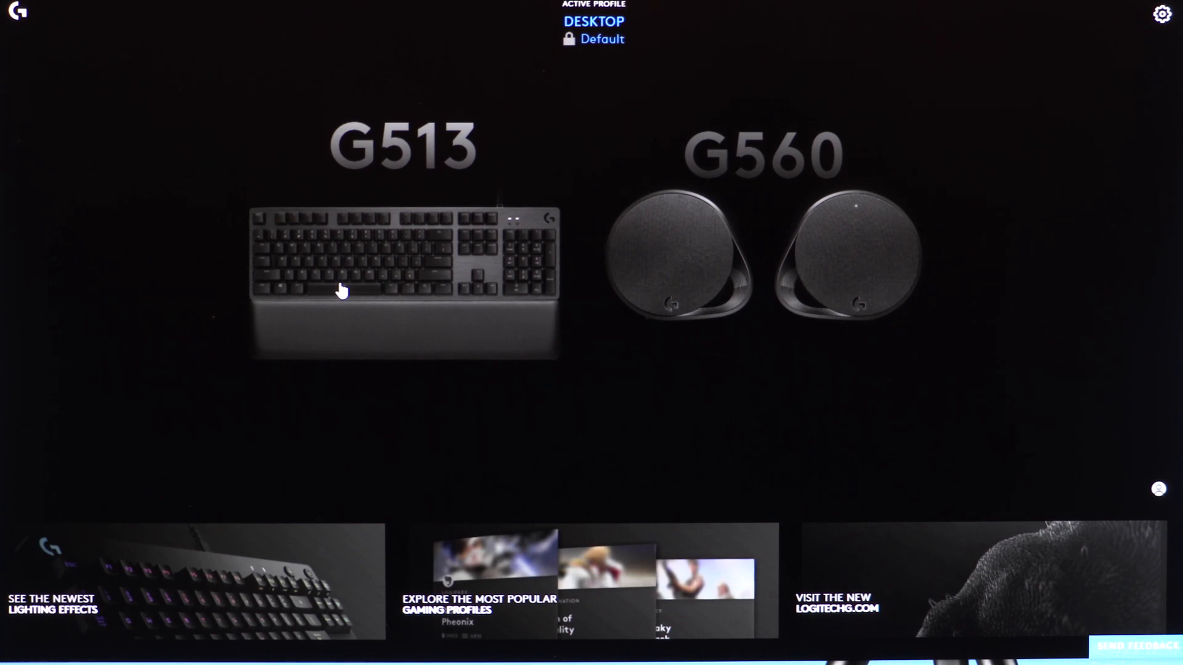
{"action": "mouse_move", "coordinate": [462, 263]}
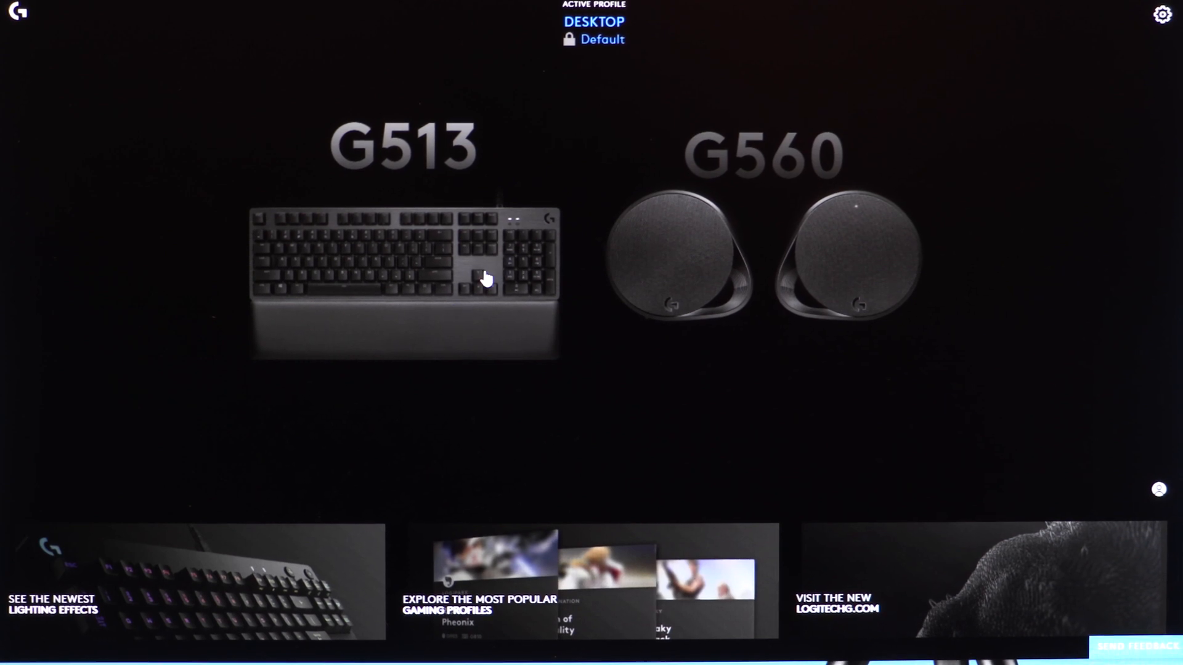
{"action": "mouse_move", "coordinate": [523, 314]}
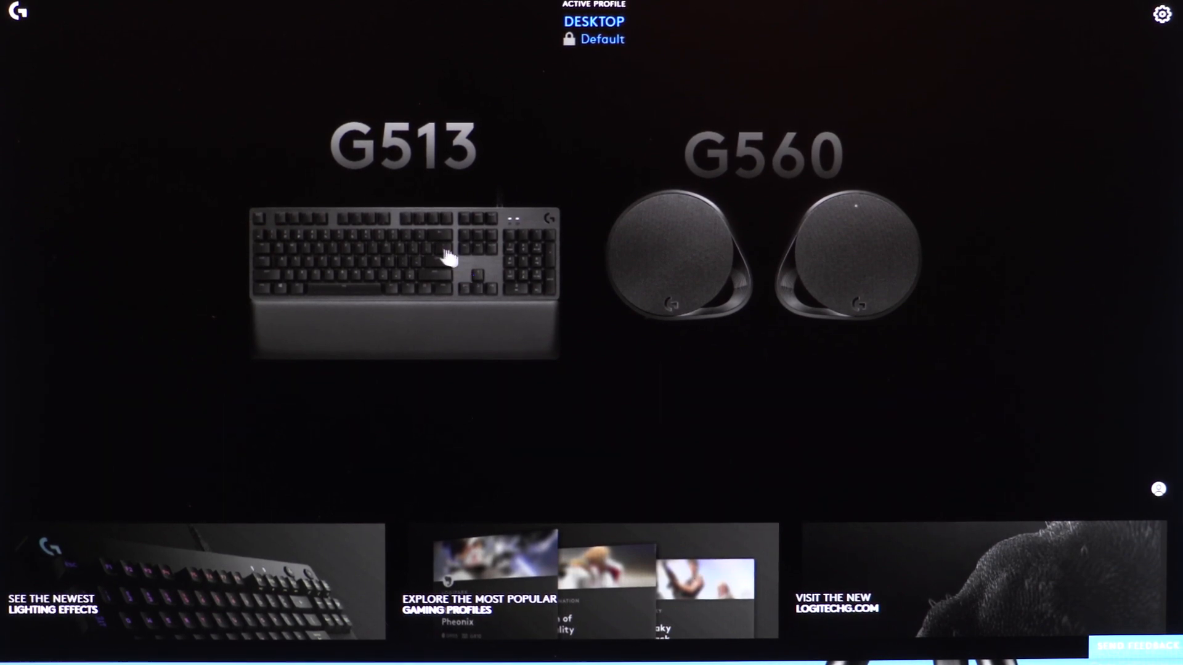
- Open the G513 keyboard's device settings from the home screen
{"action": "left_click", "coordinate": [405, 280]}
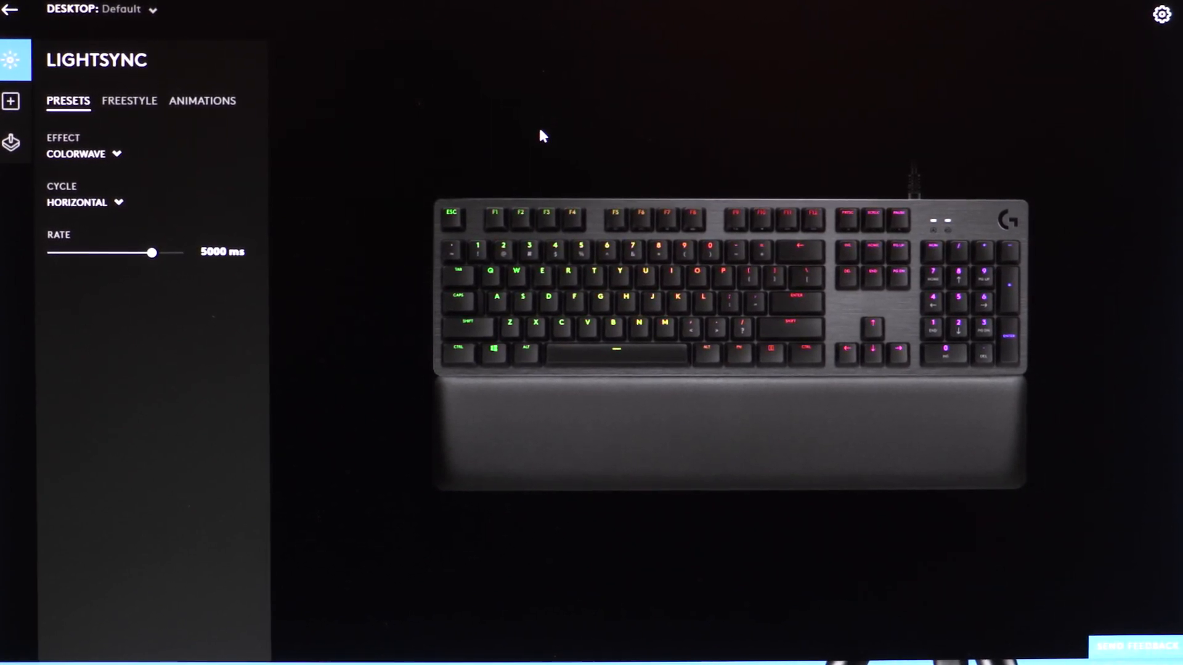
{"action": "mouse_move", "coordinate": [476, 151]}
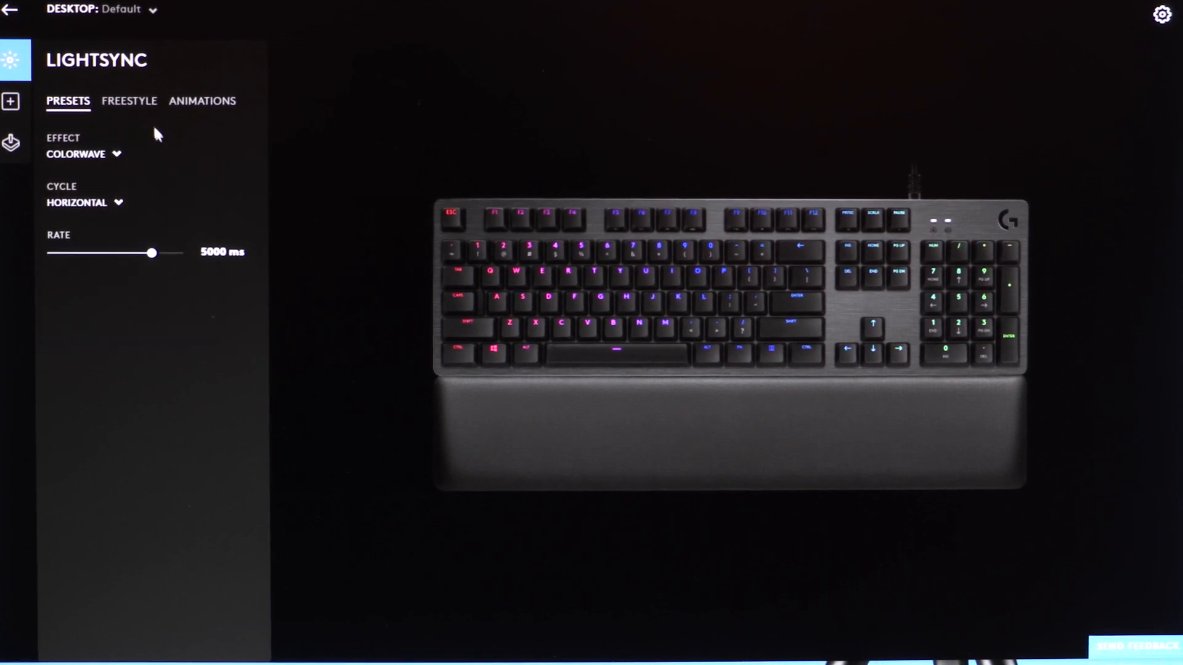
- Start a new custom animation from the Freestyle Animations effect list
{"action": "left_click", "coordinate": [128, 100]}
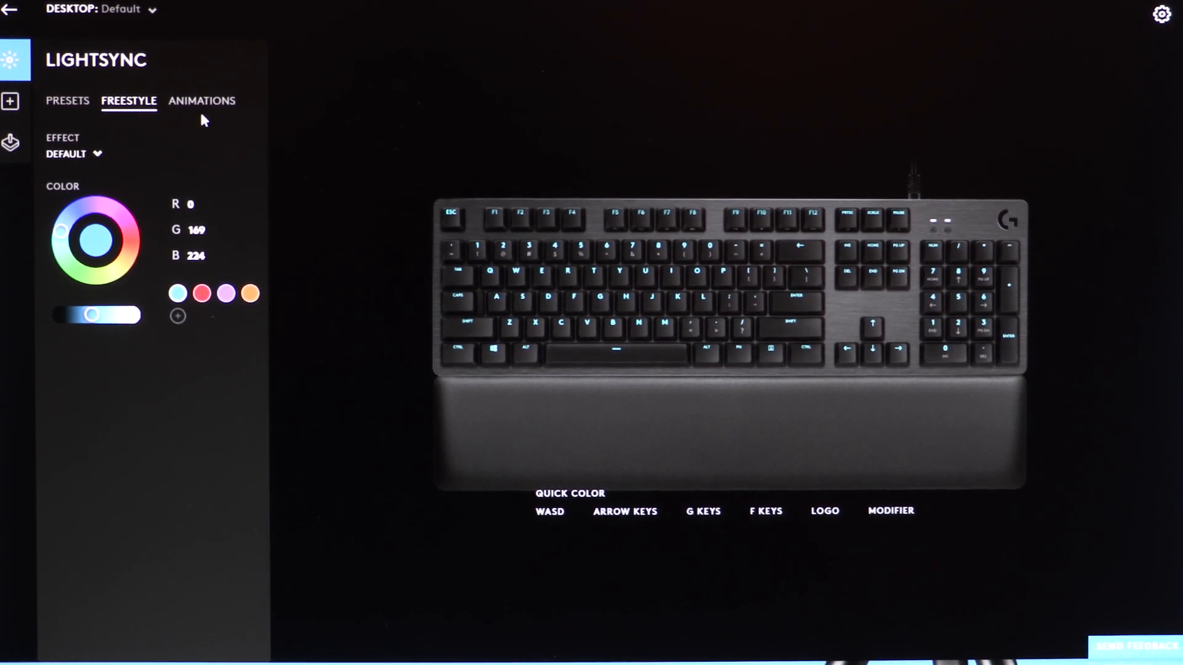
{"action": "left_click", "coordinate": [201, 100]}
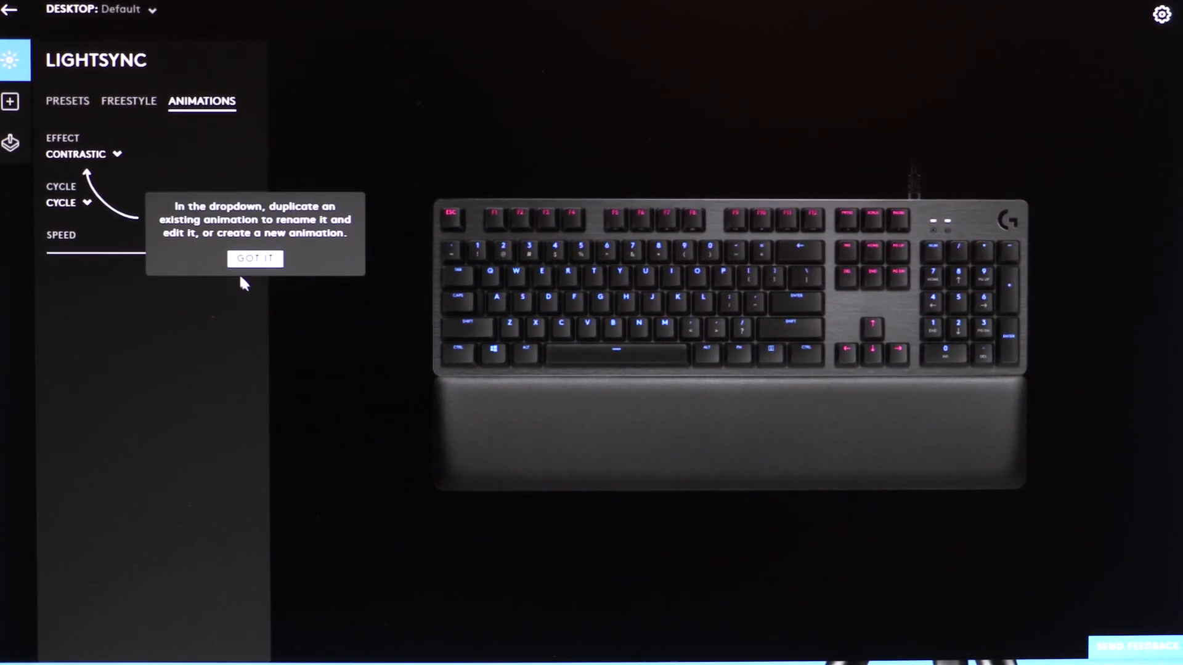
{"action": "left_click", "coordinate": [83, 154]}
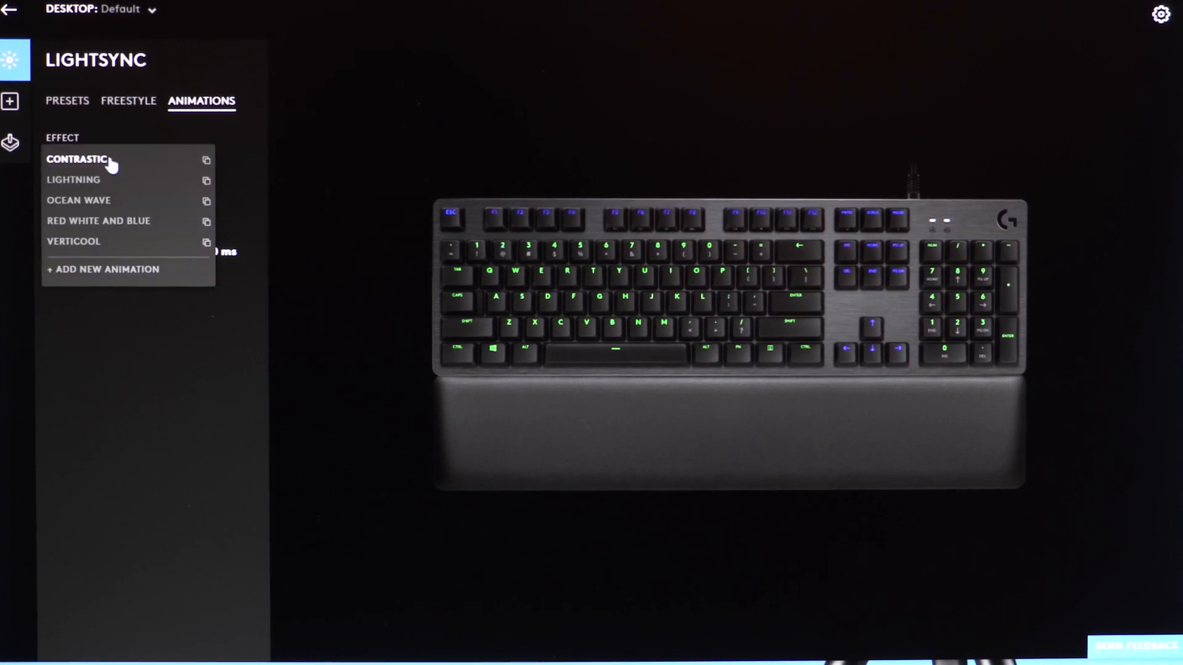
{"action": "left_click", "coordinate": [102, 270]}
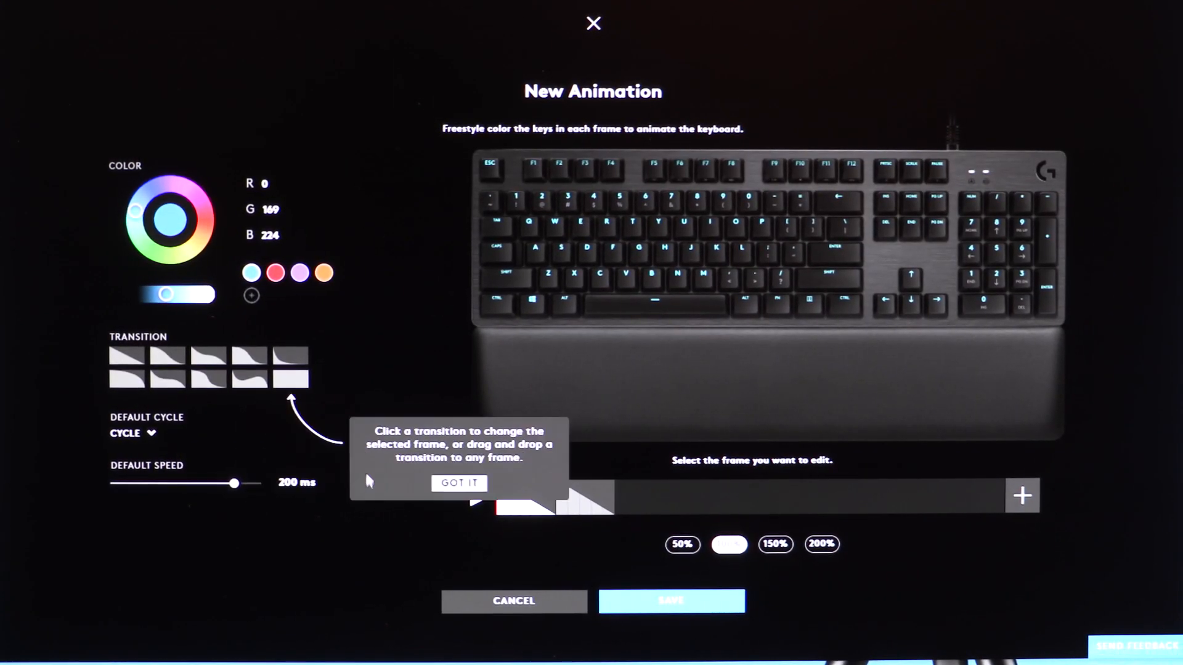
- Dismiss the transition tip and move to the keyboard's Assignments section
{"action": "left_click", "coordinate": [459, 483]}
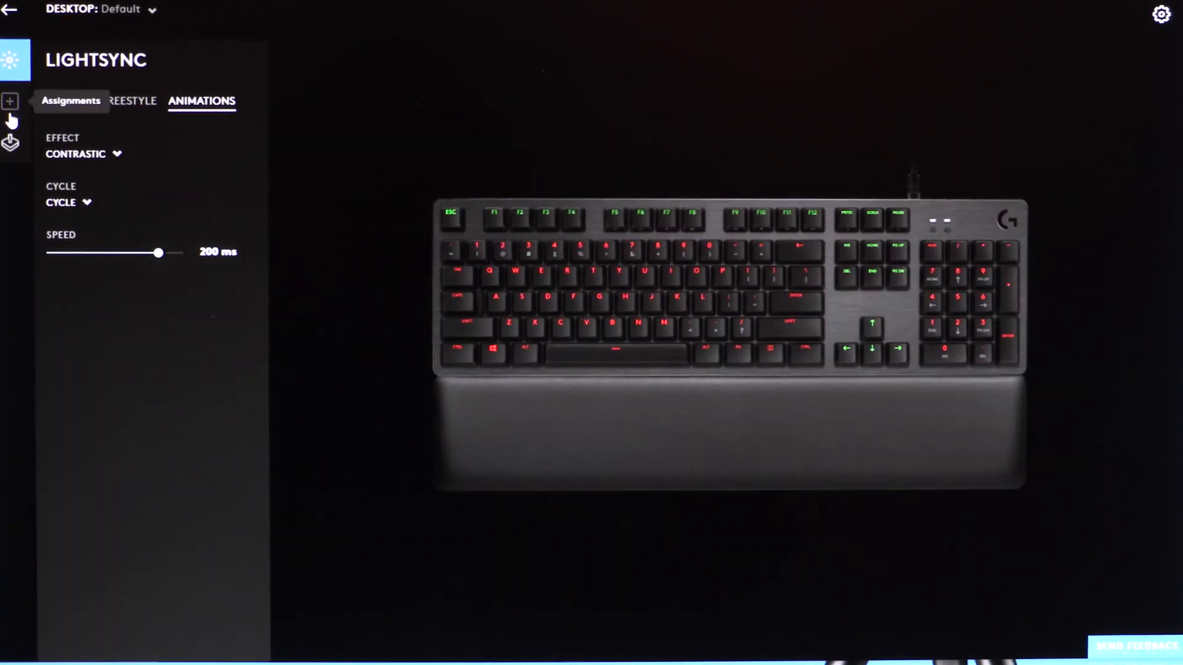
{"action": "left_click", "coordinate": [71, 100]}
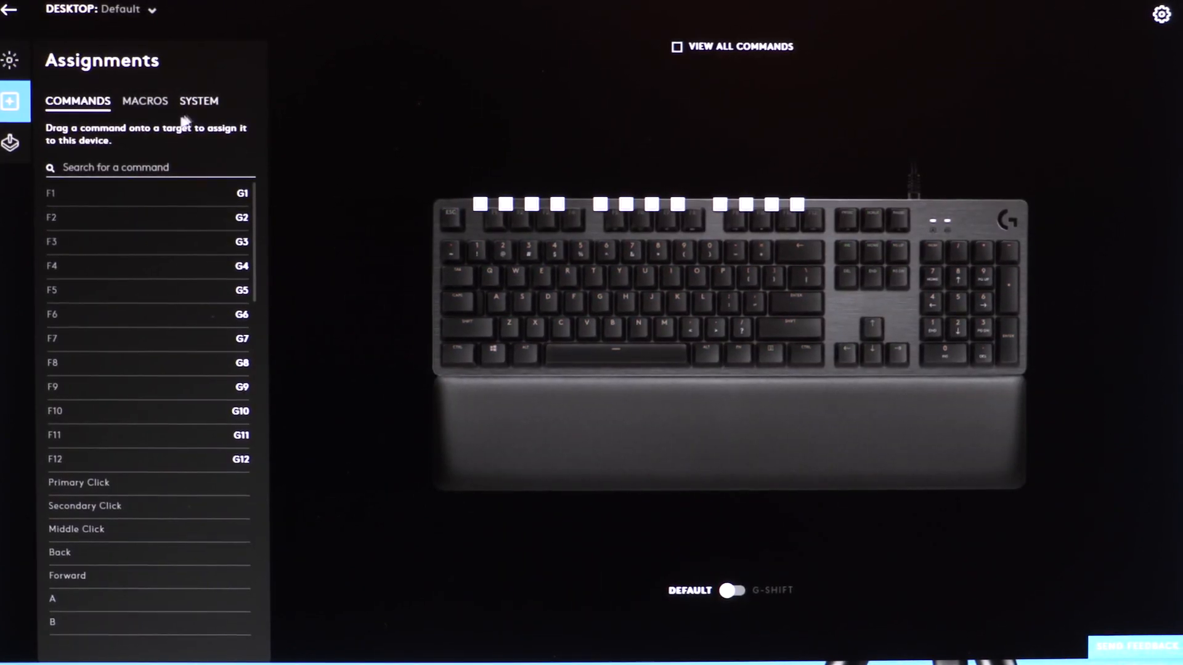
- Scroll down the Assignments command list toward the macros
{"action": "scroll", "scroll_direction": "down", "scroll_amount": 3}
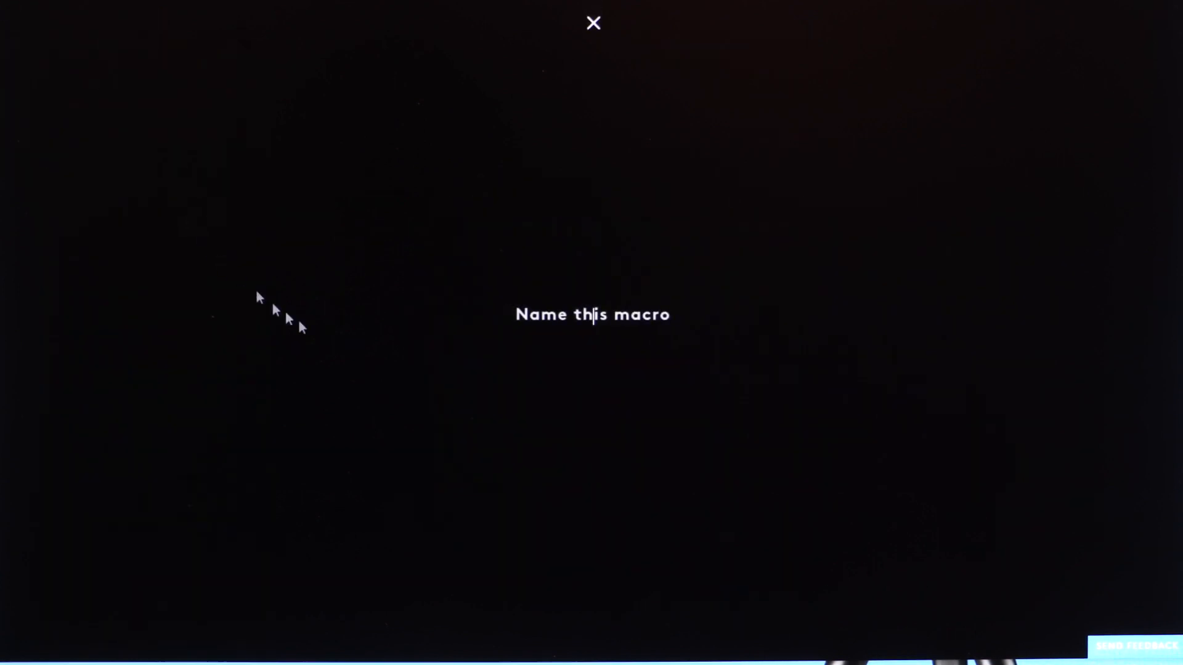
- Name the new macro 'kjhkj' and dismiss the recording tip
{"action": "type", "text": "kjhkj"}
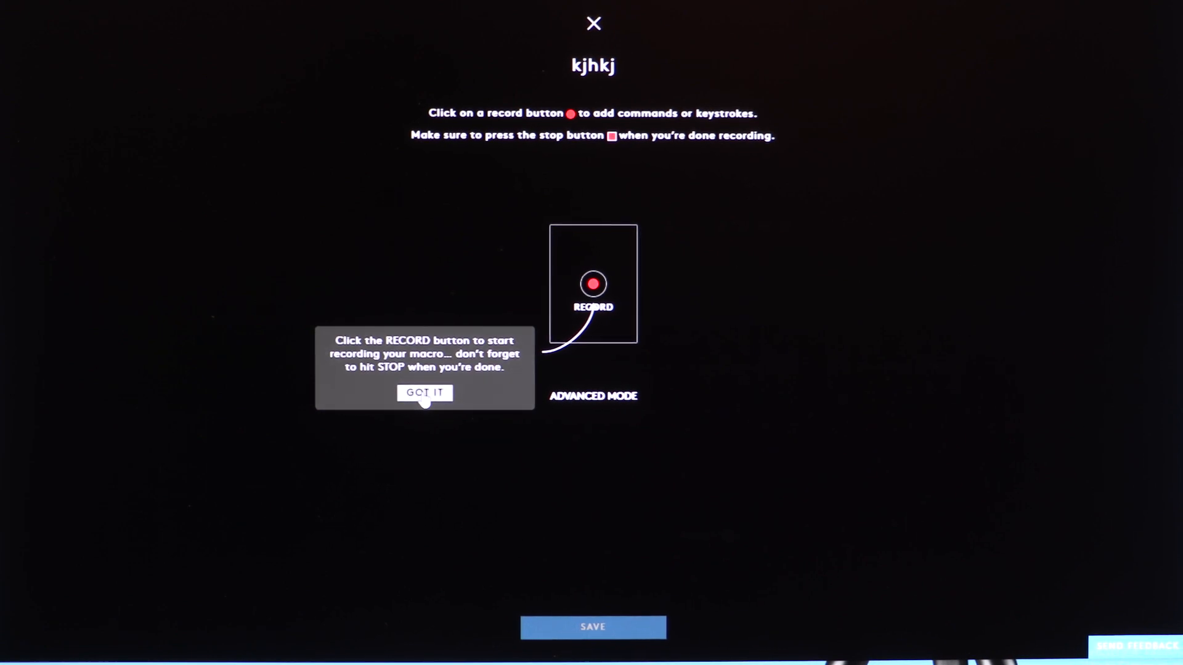
{"action": "left_click", "coordinate": [424, 393]}
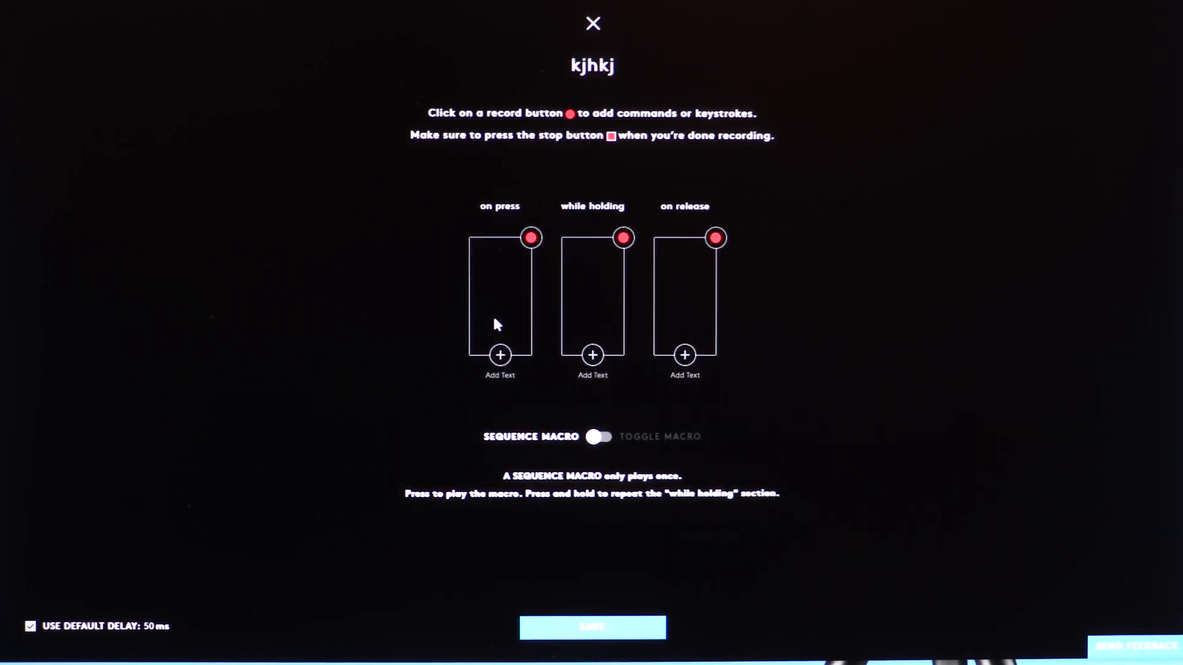
{"action": "mouse_move", "coordinate": [562, 302]}
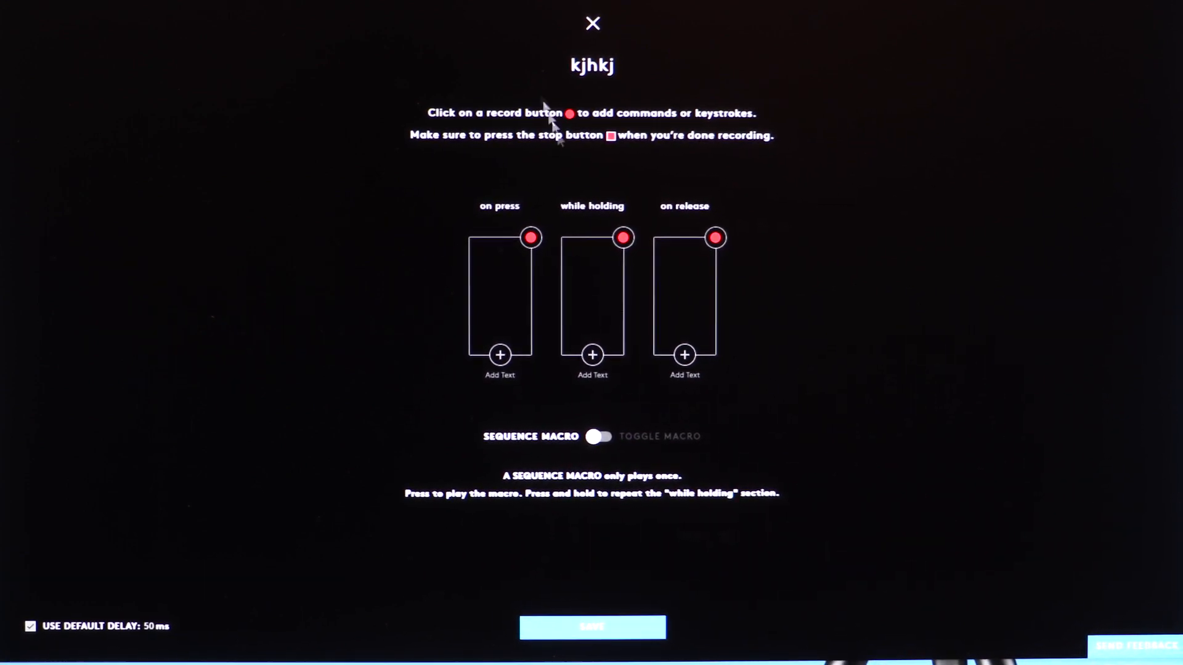
{"action": "mouse_move", "coordinate": [554, 57]}
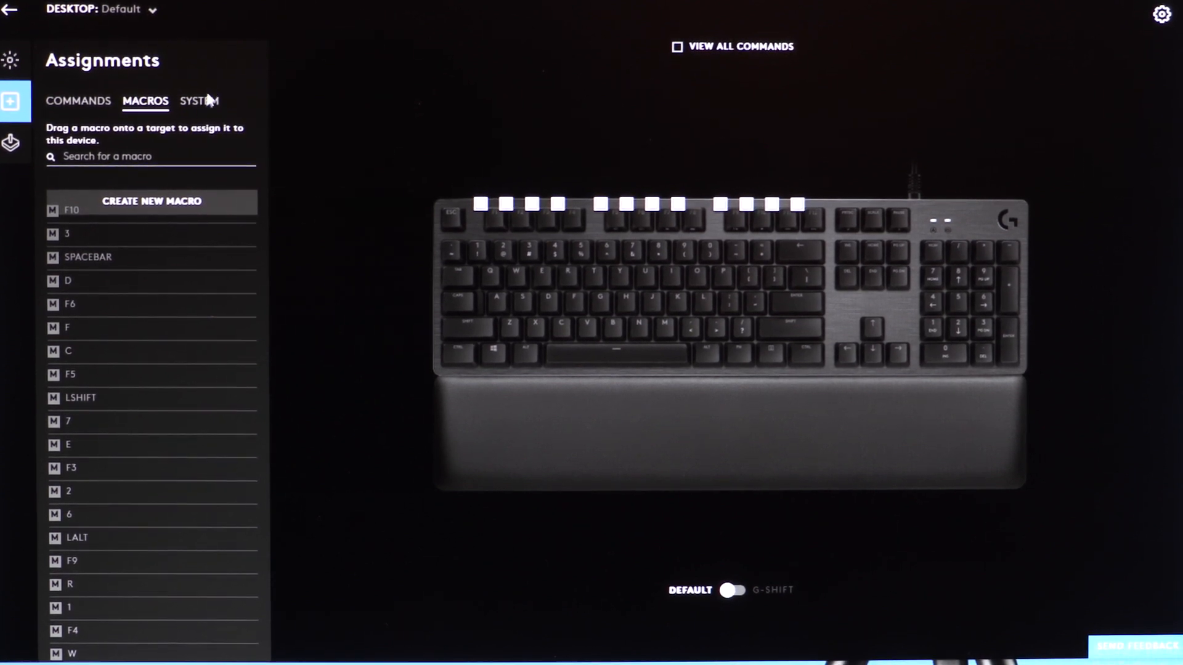
- Browse the System media and audio controls, then show the desktop and game profile list
{"action": "left_click", "coordinate": [200, 100]}
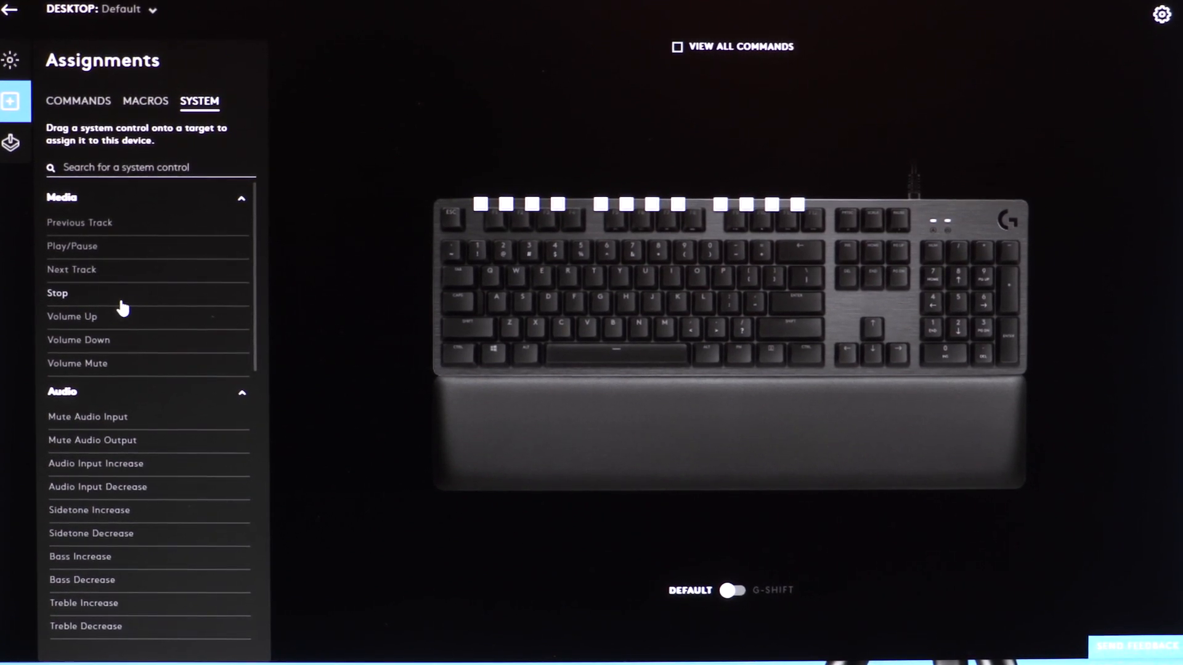
{"action": "mouse_move", "coordinate": [151, 316]}
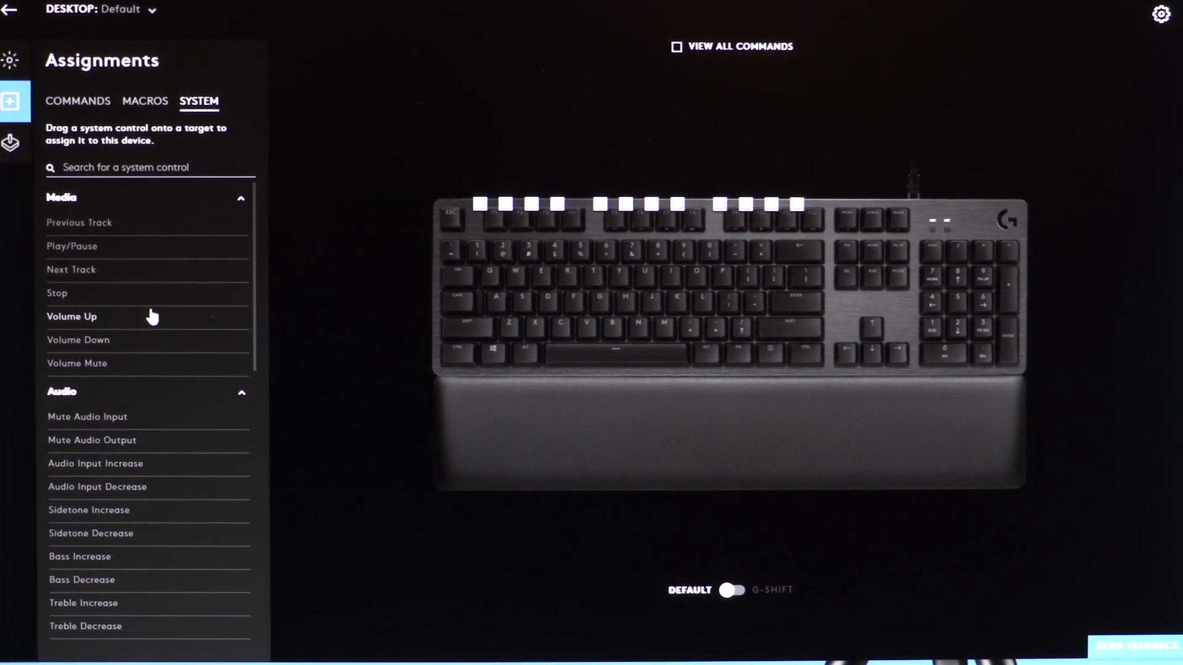
{"action": "scroll", "scroll_direction": "down", "scroll_amount": 3}
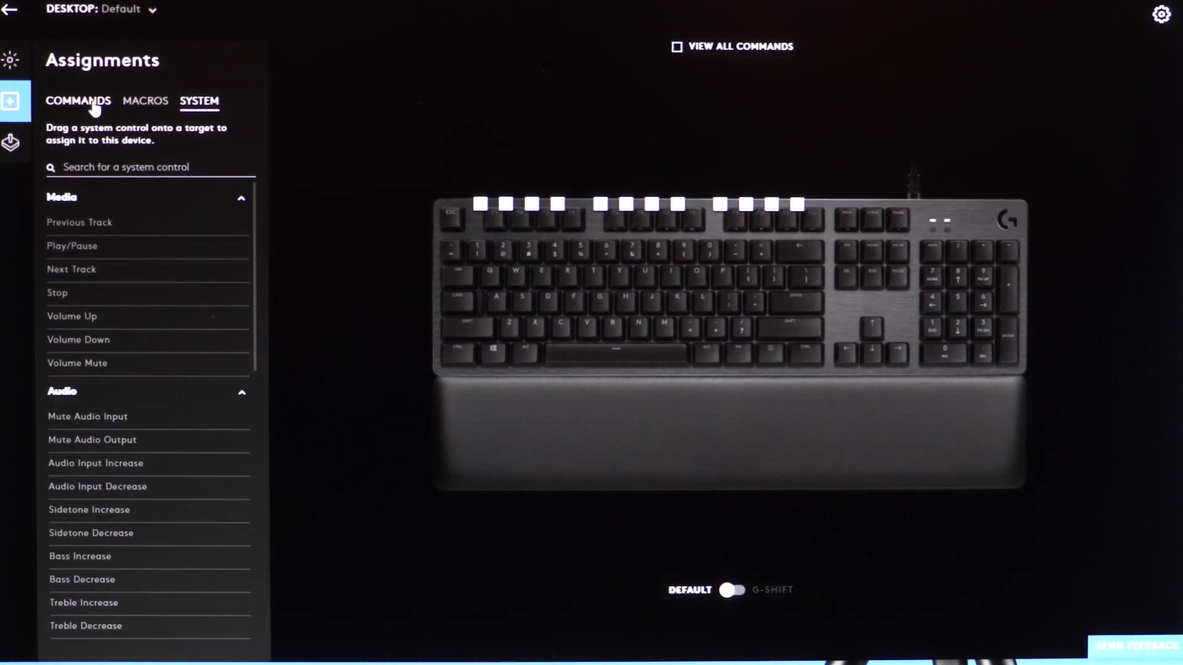
{"action": "left_click", "coordinate": [102, 8]}
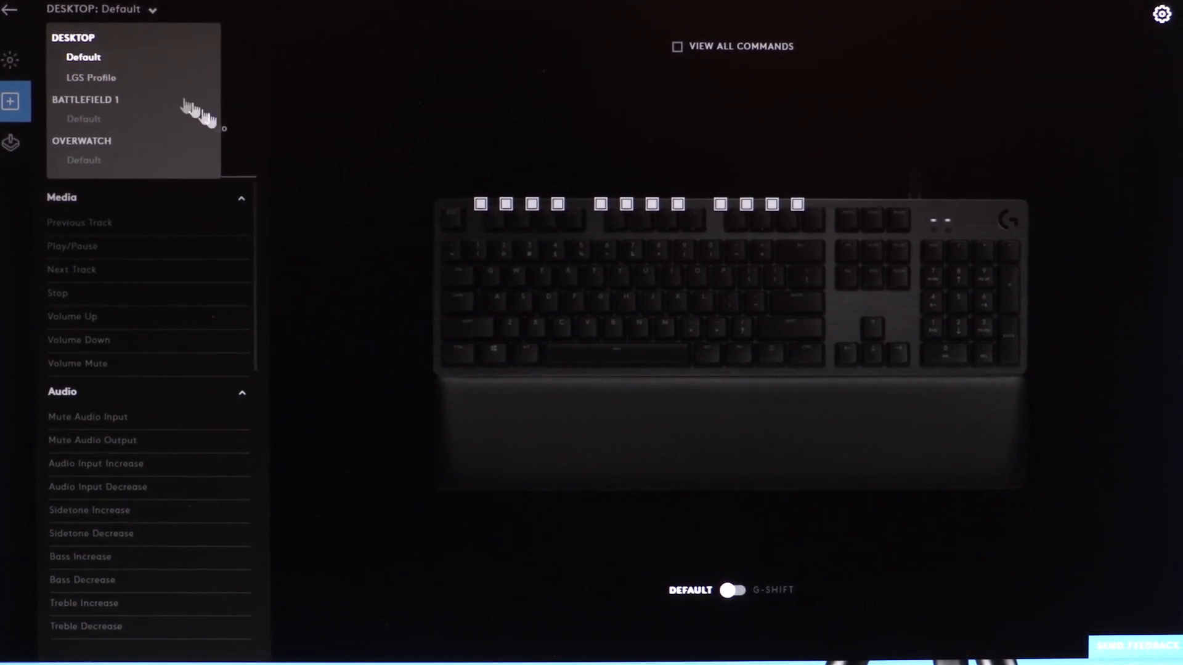
- Switch to the Battlefield 1 profile and browse its default game commands
{"action": "left_click", "coordinate": [82, 118]}
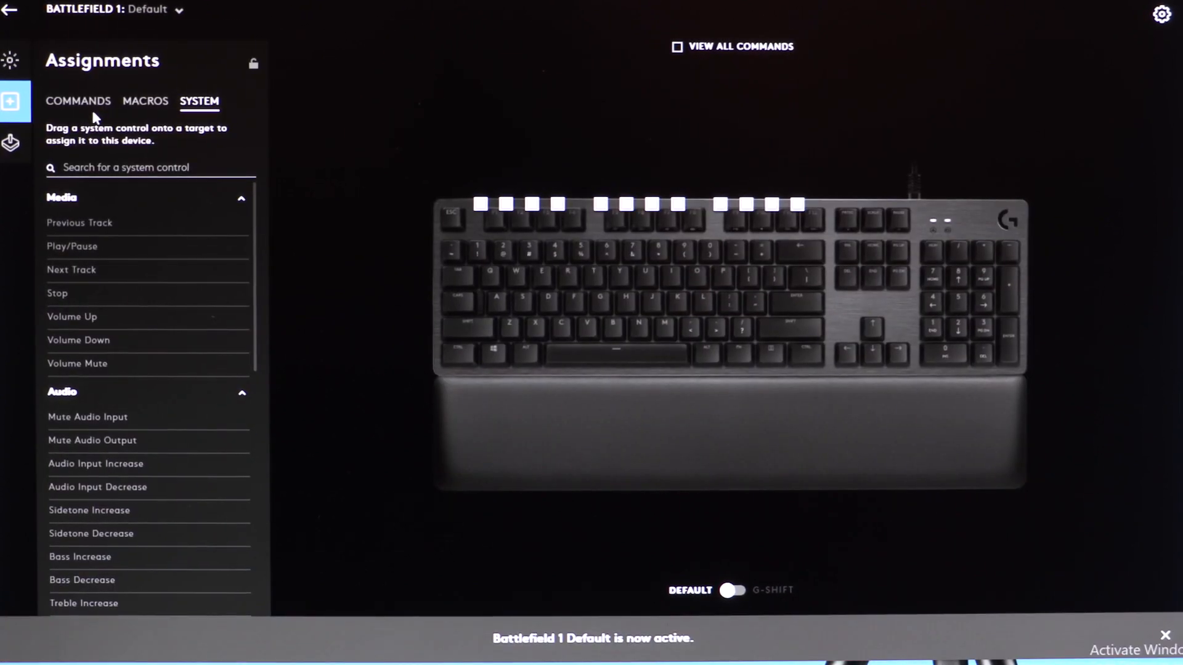
{"action": "left_click", "coordinate": [79, 101]}
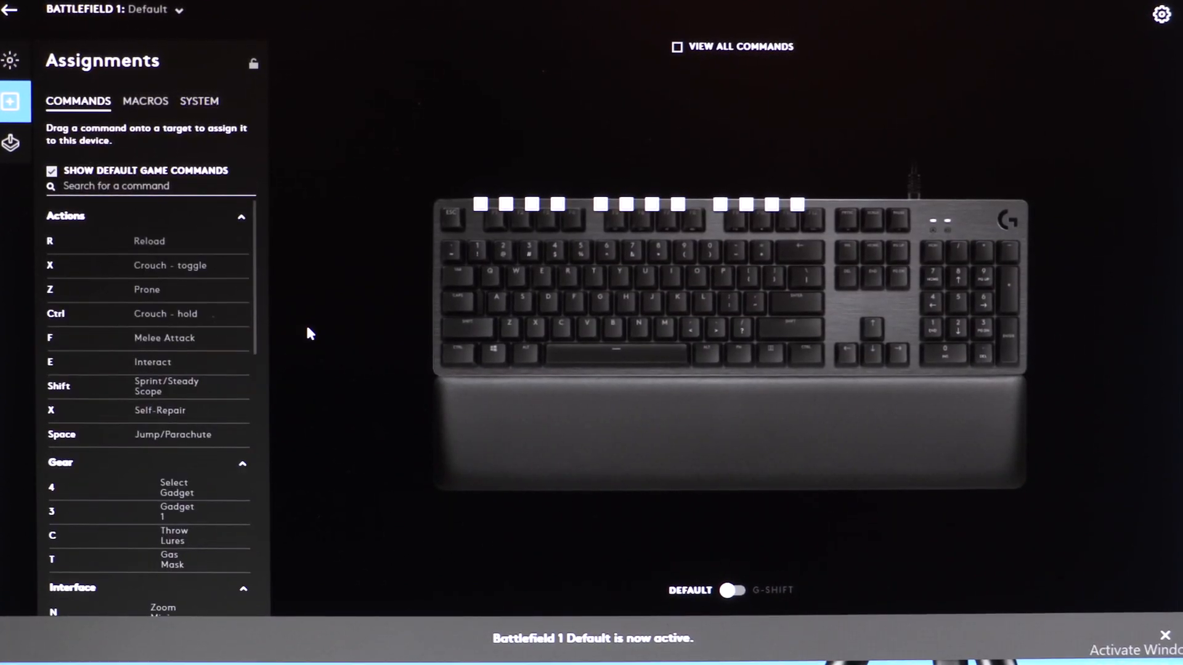
{"action": "scroll", "scroll_direction": "down", "scroll_amount": 3}
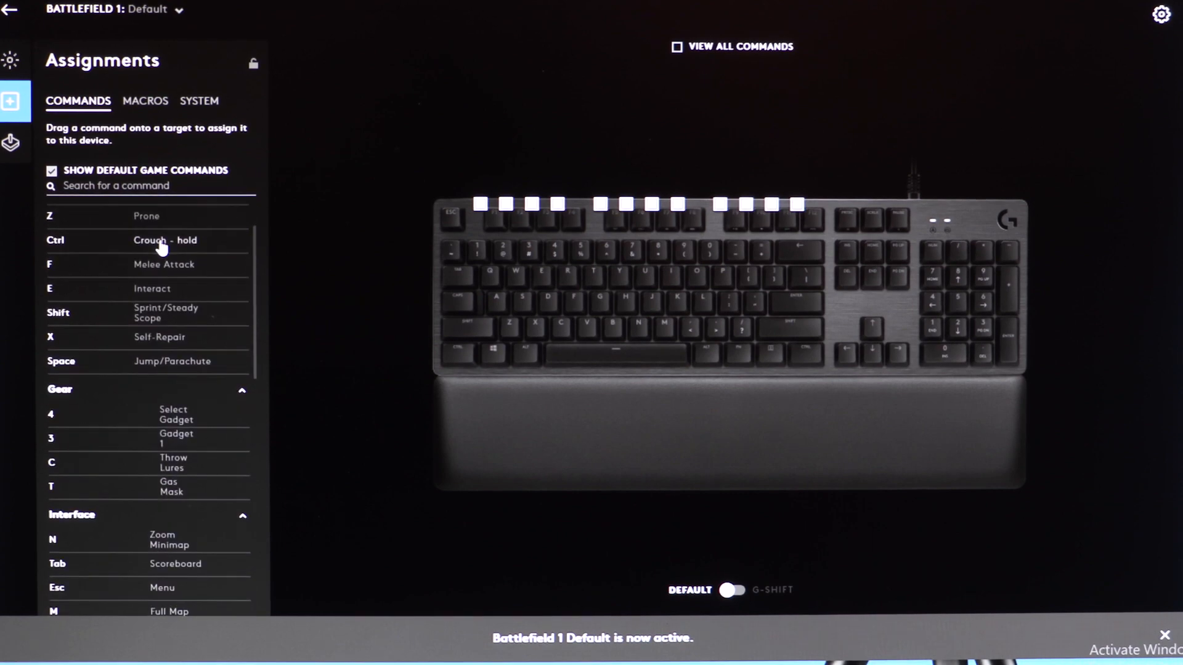
{"action": "scroll", "scroll_direction": "down", "scroll_amount": 3}
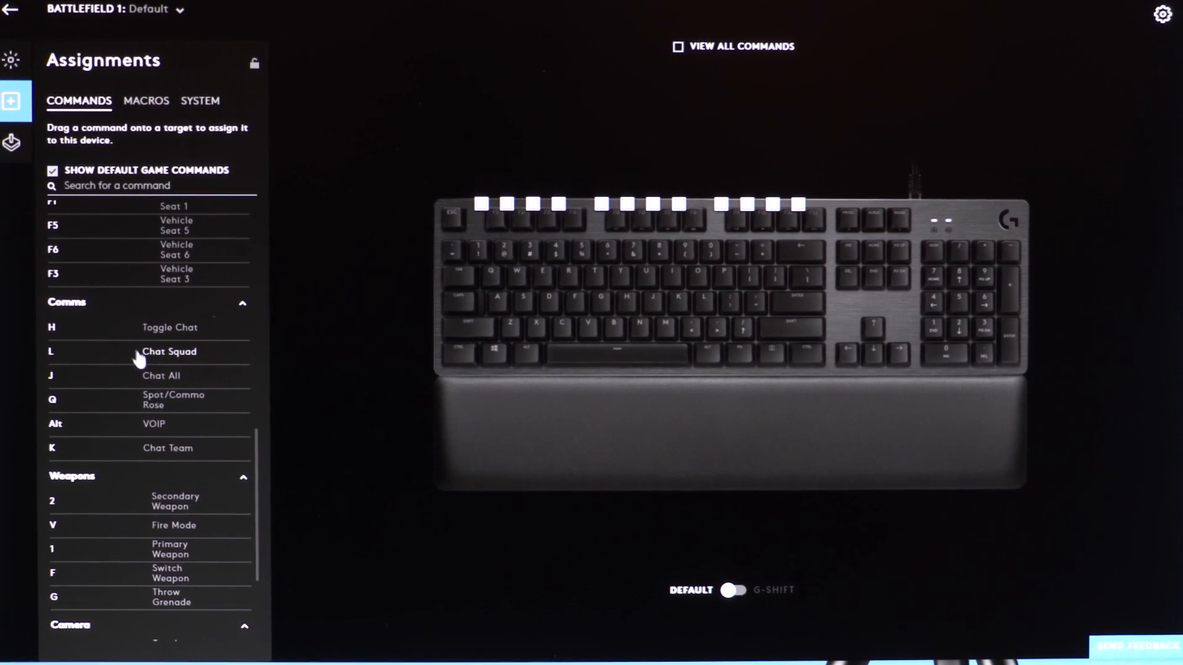
{"action": "mouse_move", "coordinate": [149, 331]}
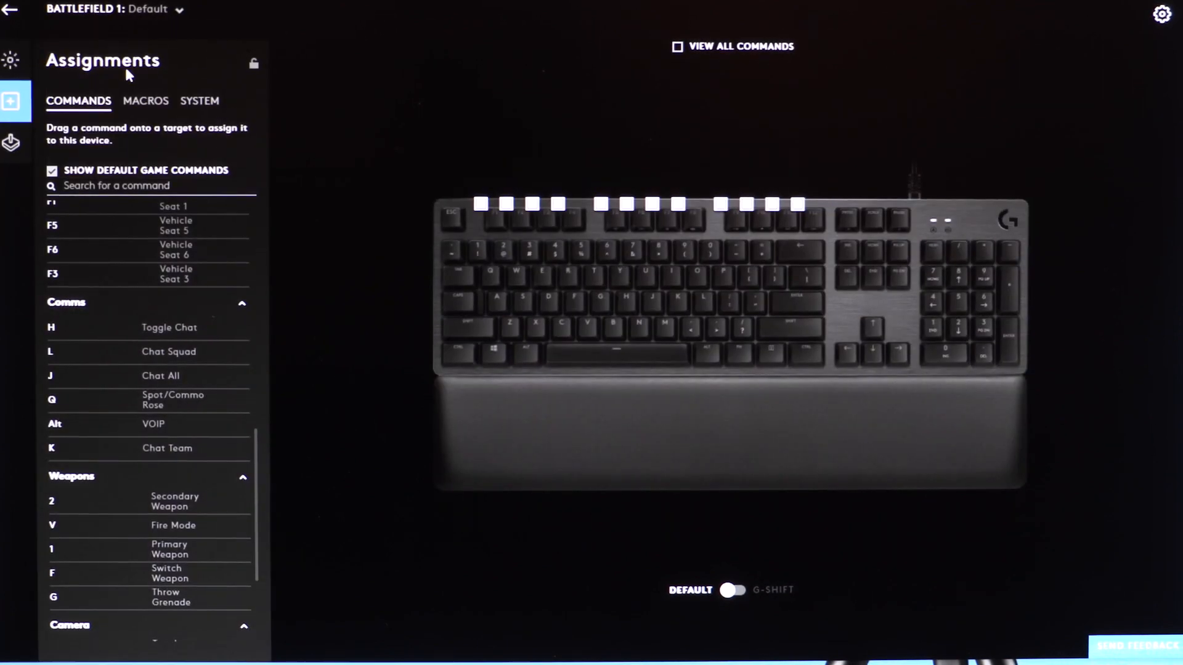
- Return to Desktop Default and go to the G560 speakers' lighting and acoustics settings
{"action": "left_click", "coordinate": [12, 143]}
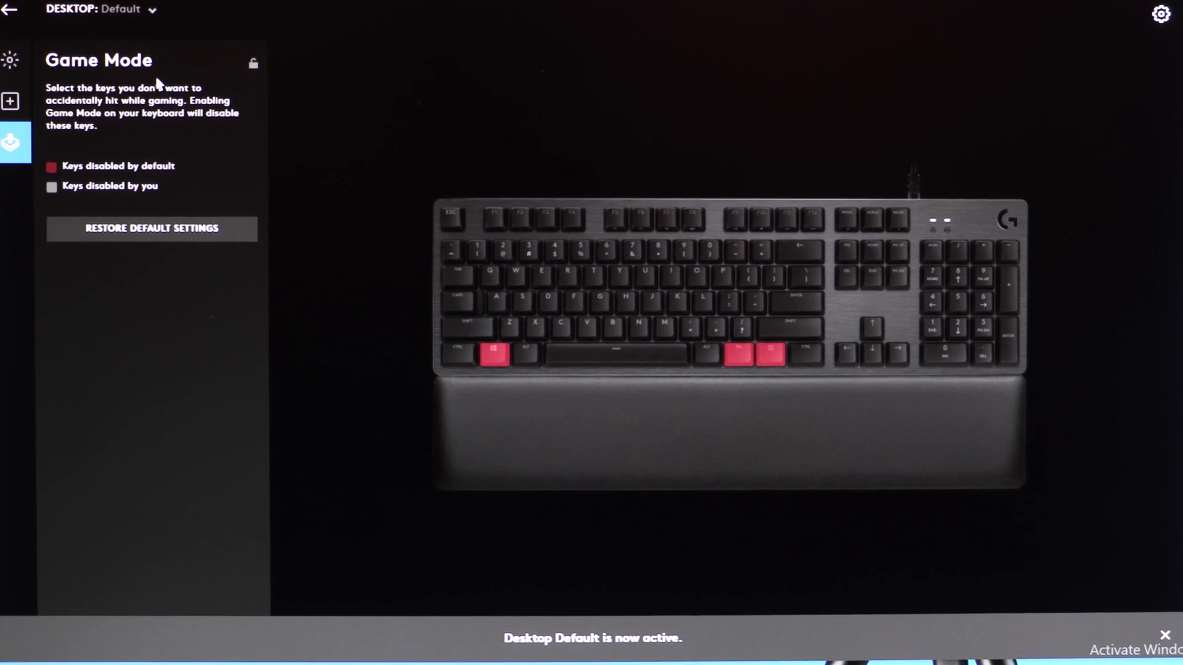
{"action": "left_click", "coordinate": [11, 10]}
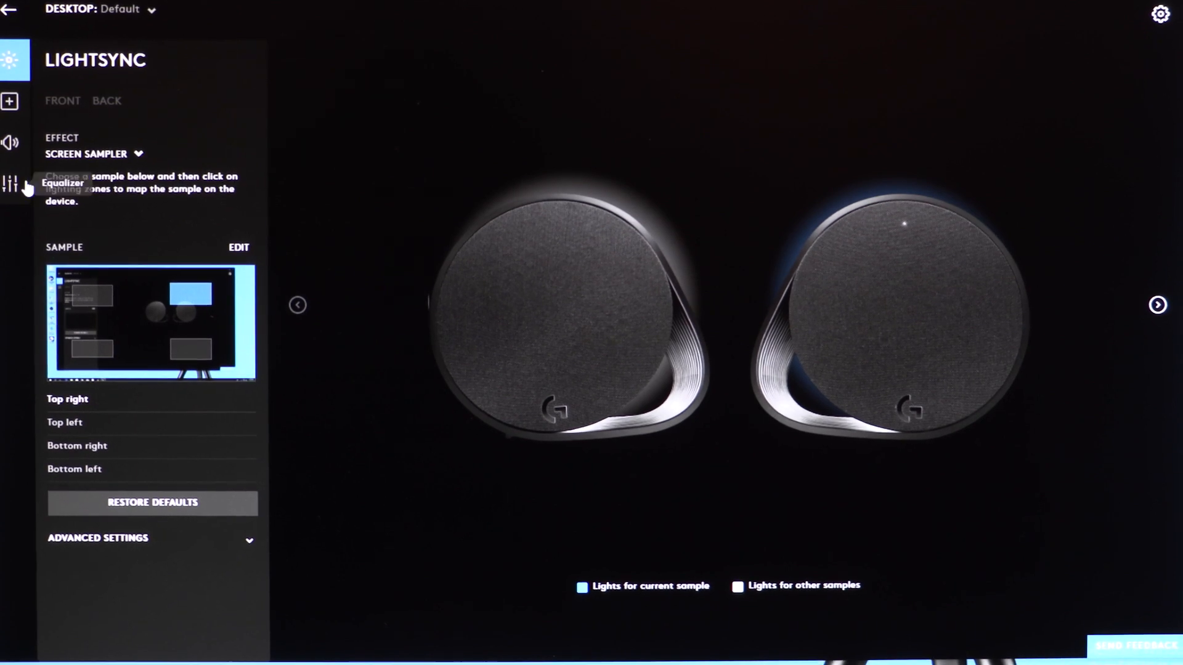
{"action": "left_click", "coordinate": [11, 143]}
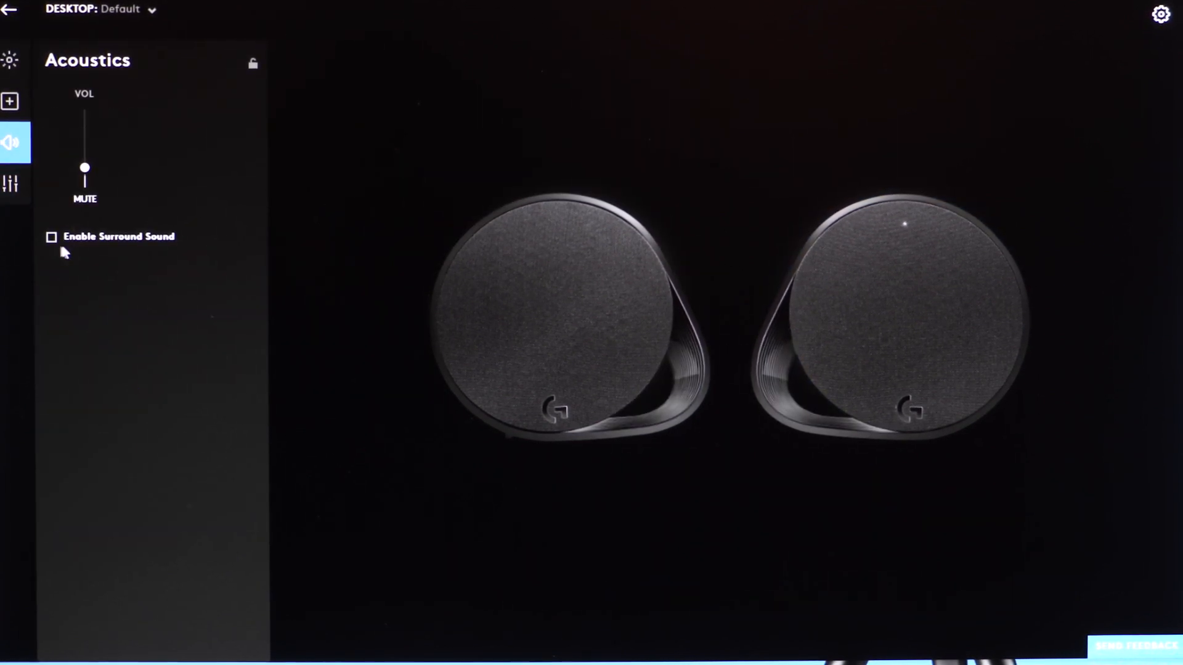
- Enable surround sound for the G560 speakers
{"action": "left_click", "coordinate": [51, 237]}
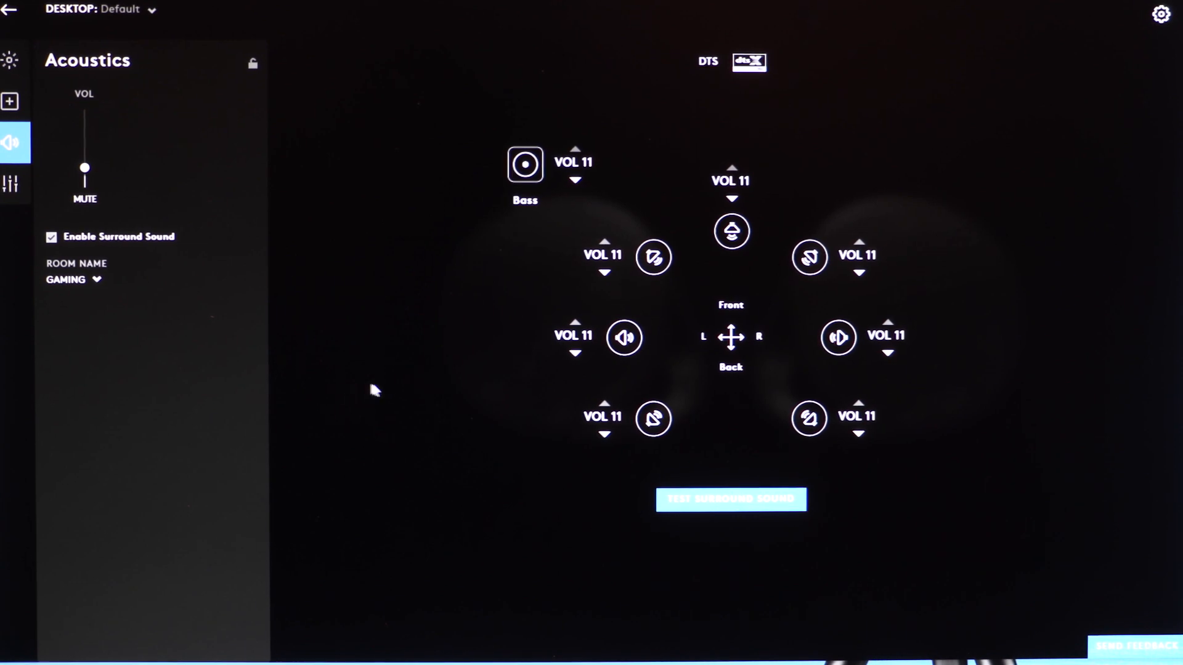
{"action": "mouse_move", "coordinate": [483, 349]}
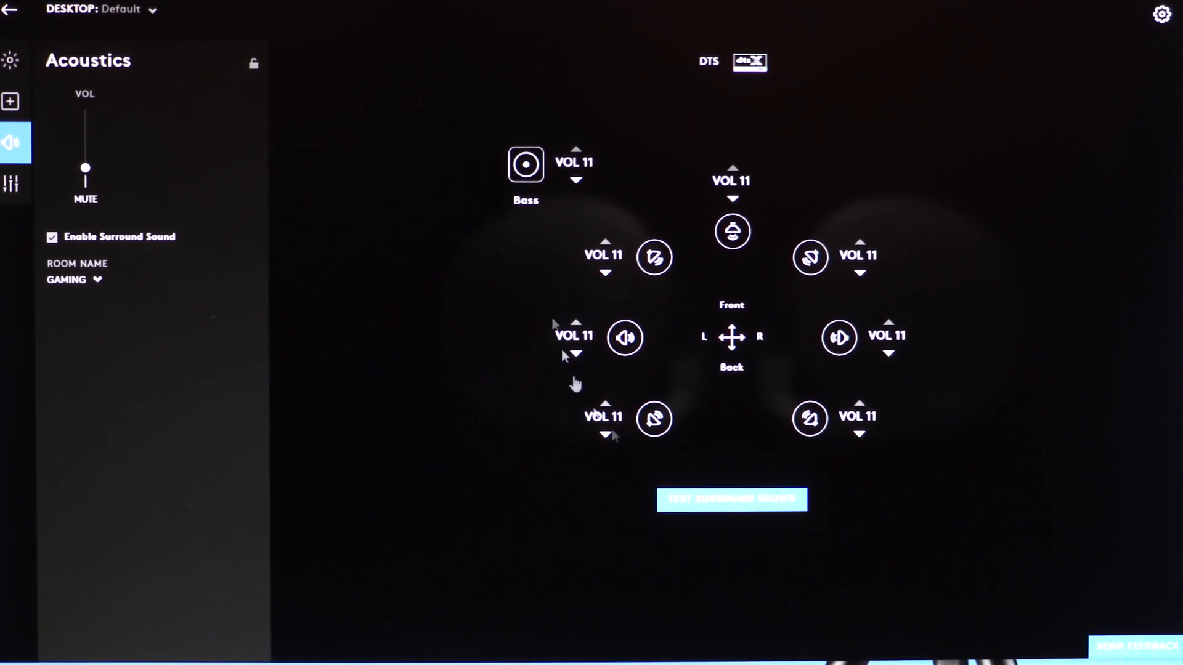
{"action": "mouse_move", "coordinate": [11, 185]}
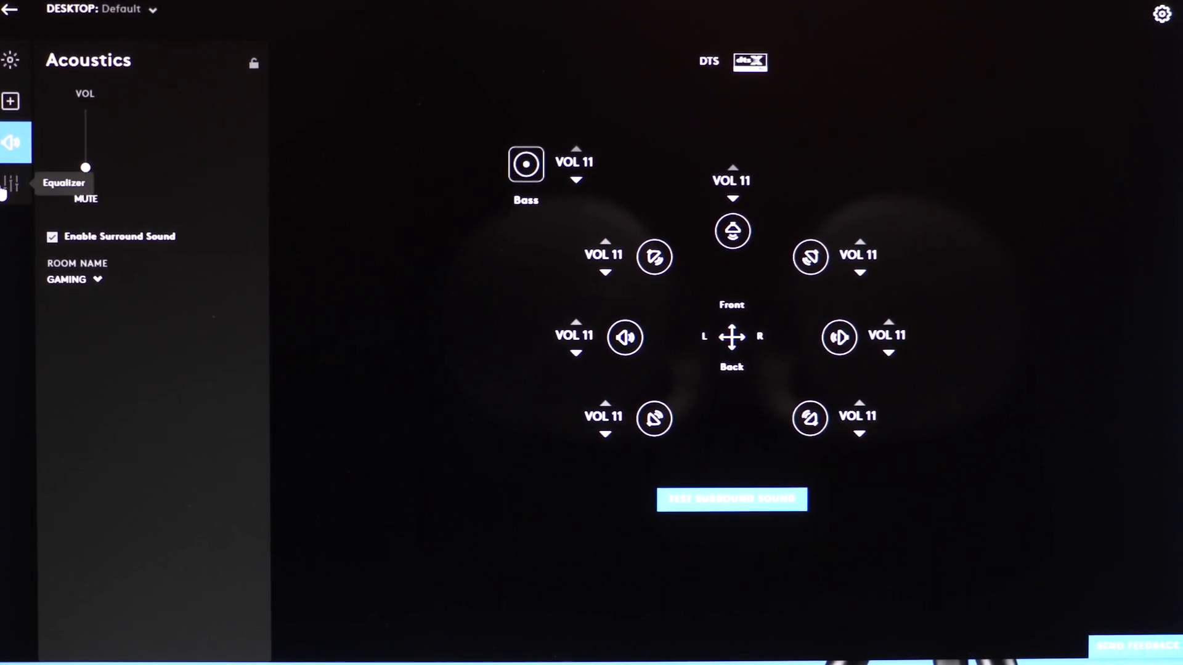
- Add a new custom equalizer from the Speaker Moods list
{"action": "left_click", "coordinate": [13, 182]}
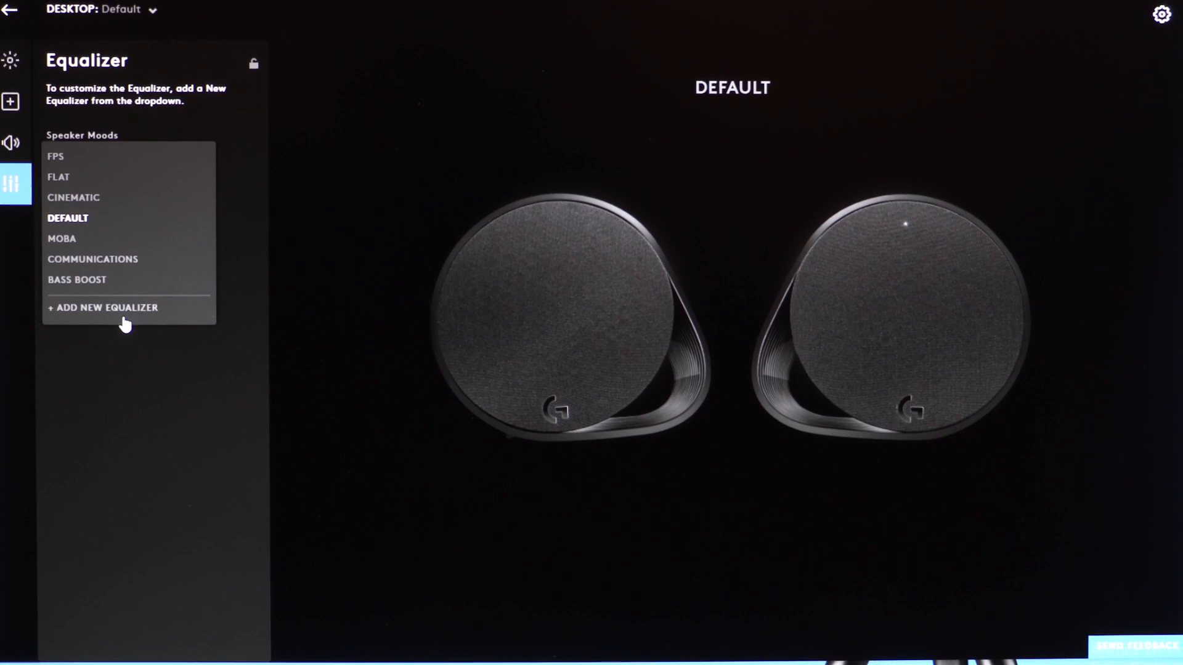
{"action": "left_click", "coordinate": [103, 307]}
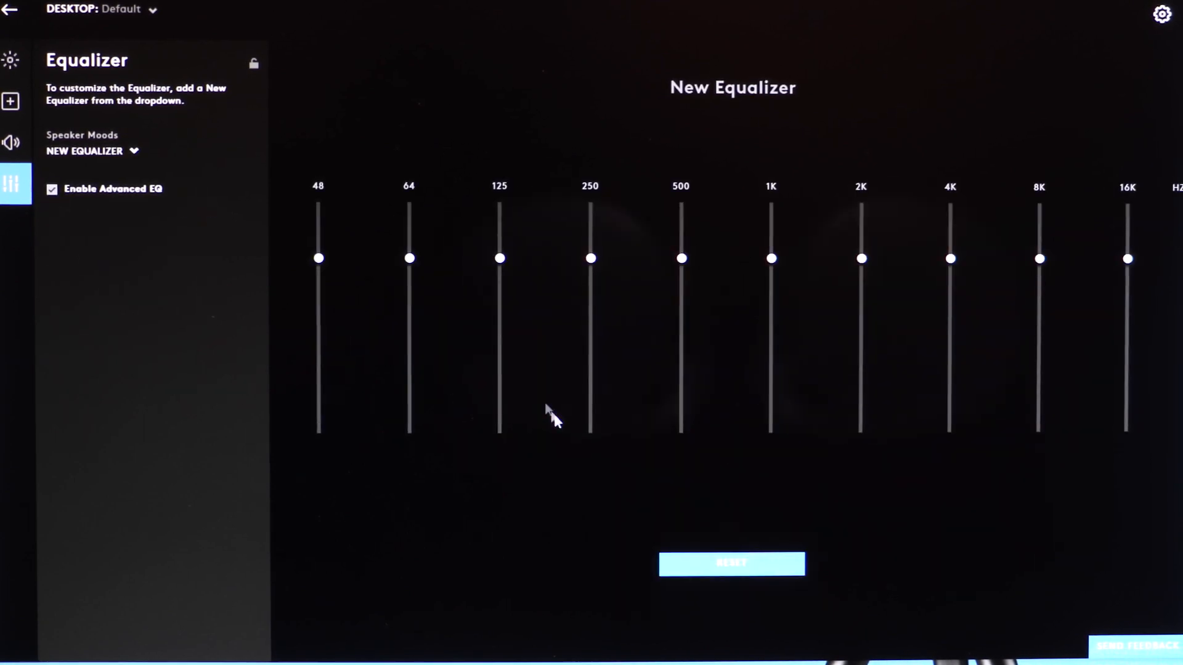
{"action": "mouse_move", "coordinate": [501, 274]}
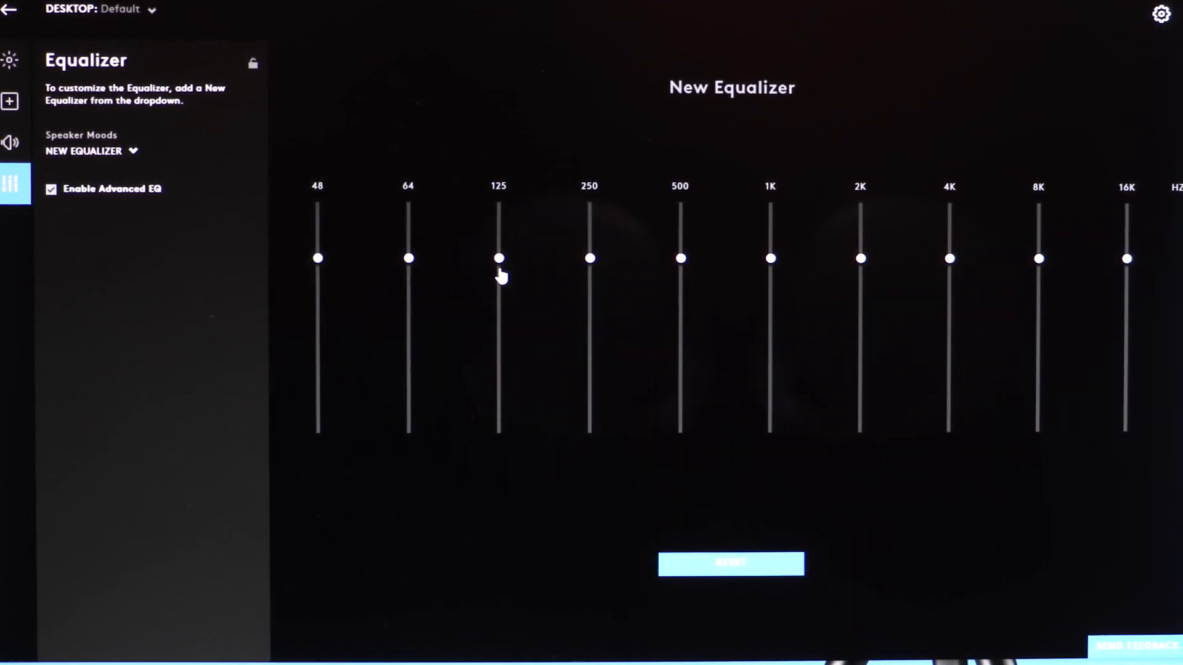